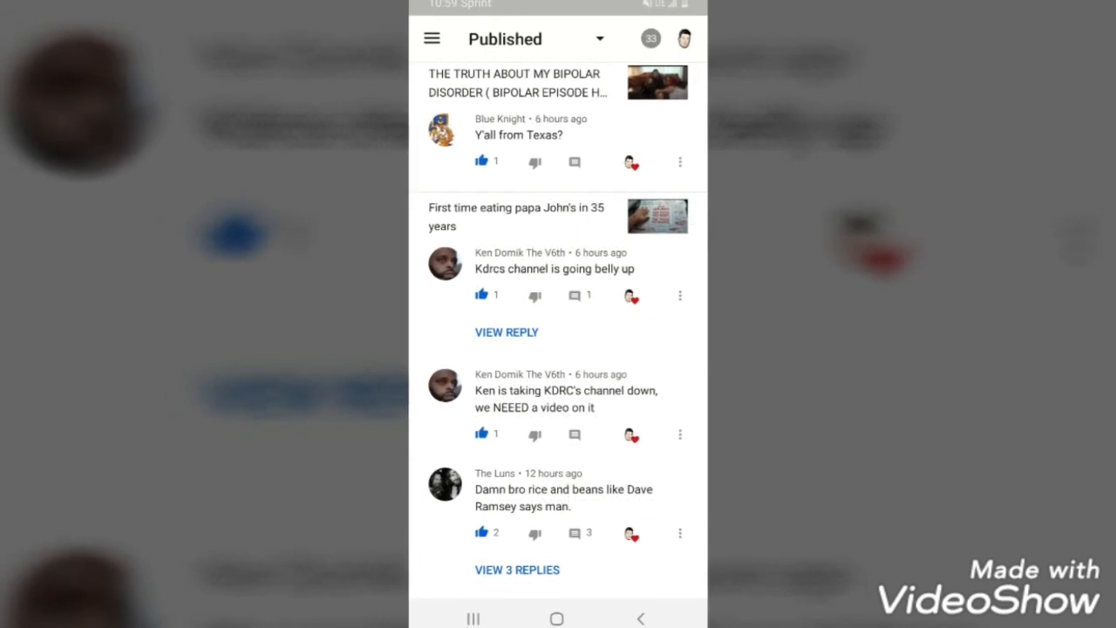
scroll("down", 3)
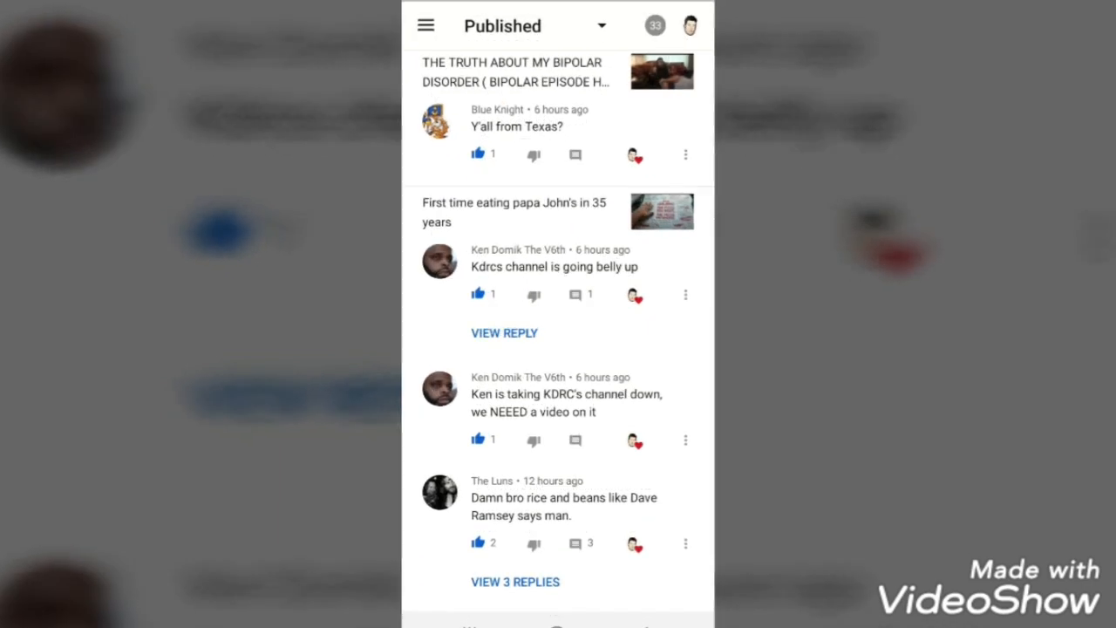